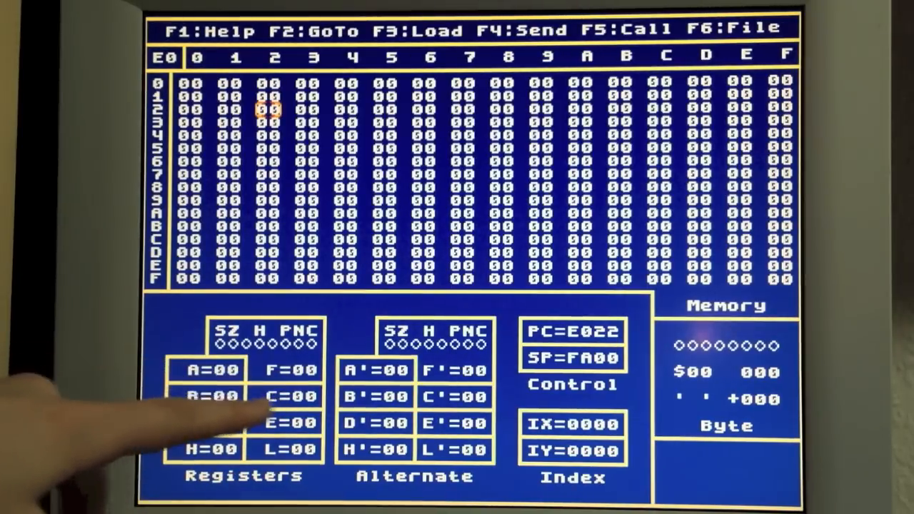
{"action": "mouse_move", "coordinate": [215, 428]}
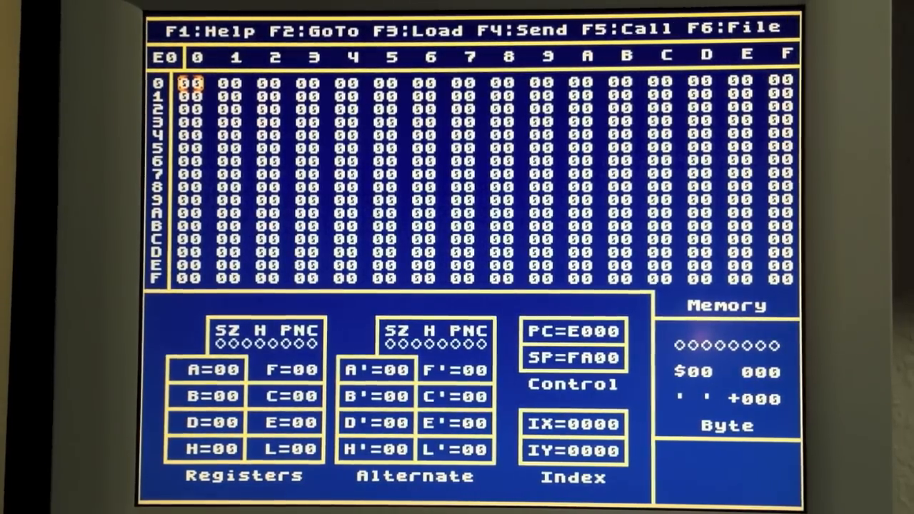
{"action": "type", "text": "3D"}
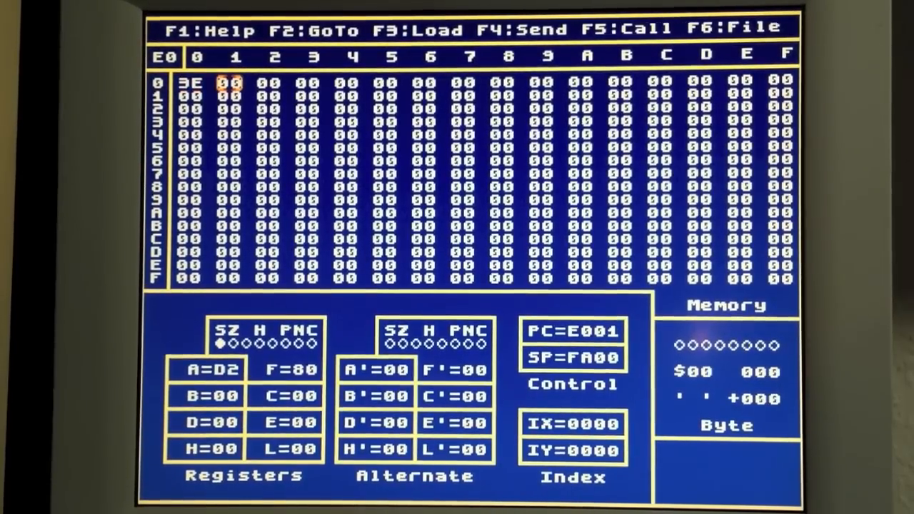
- Enter the operand byte 55 at E001 so the program begins 3E 55
{"action": "type", "text": "55 C9"}
{"action": "left_click", "coordinate": [230, 108]}
{"action": "type", "text": "18"}
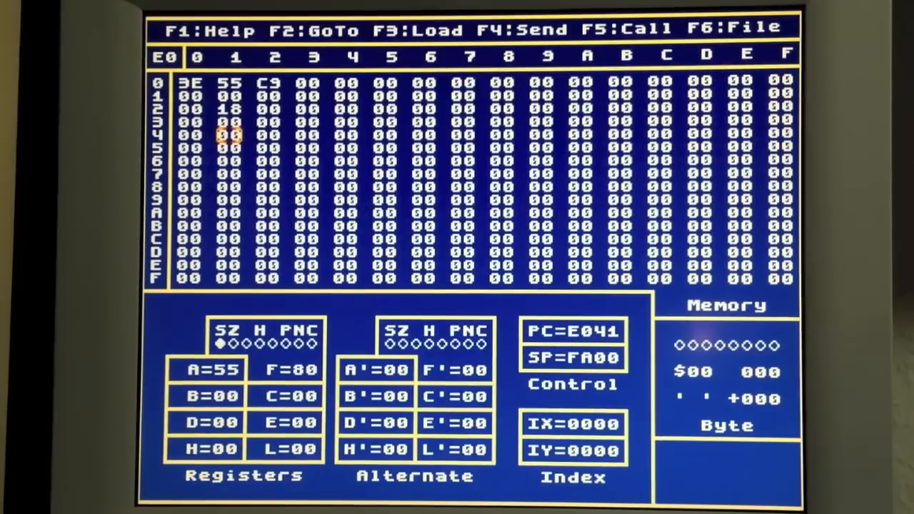
- Enter the byte 41 into the memory grid after running the code at the start of memory
{"action": "type", "text": "41"}
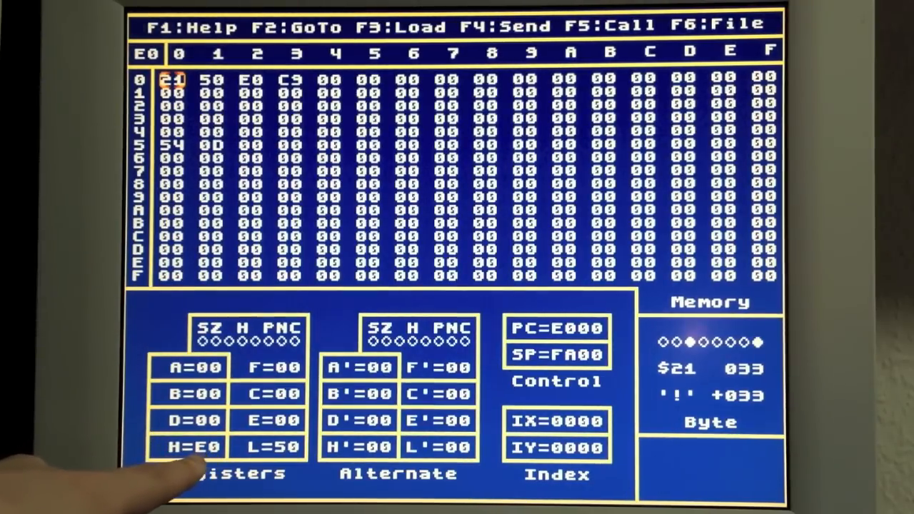
{"action": "mouse_move", "coordinate": [178, 478]}
{"action": "type", "text": "AF"}
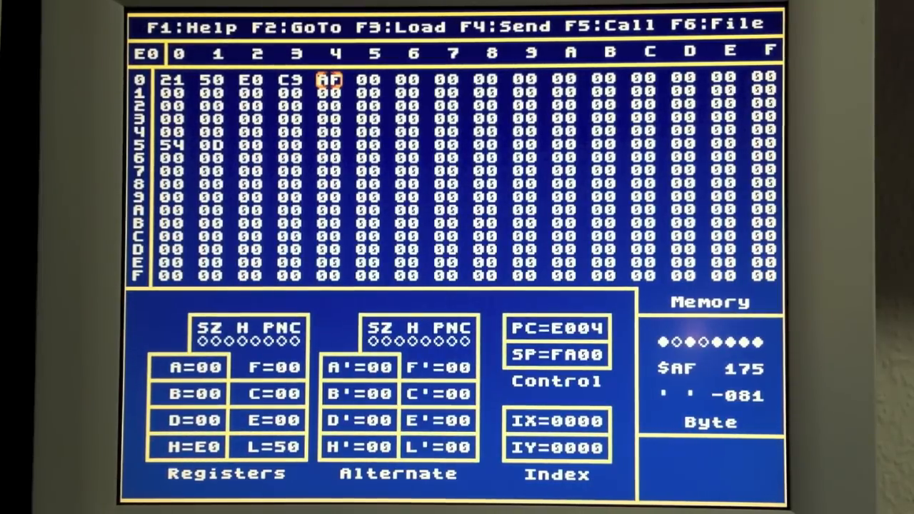
- Move the edit position one cell right toward E004 for the AF byte
{"action": "key", "text": "Right"}
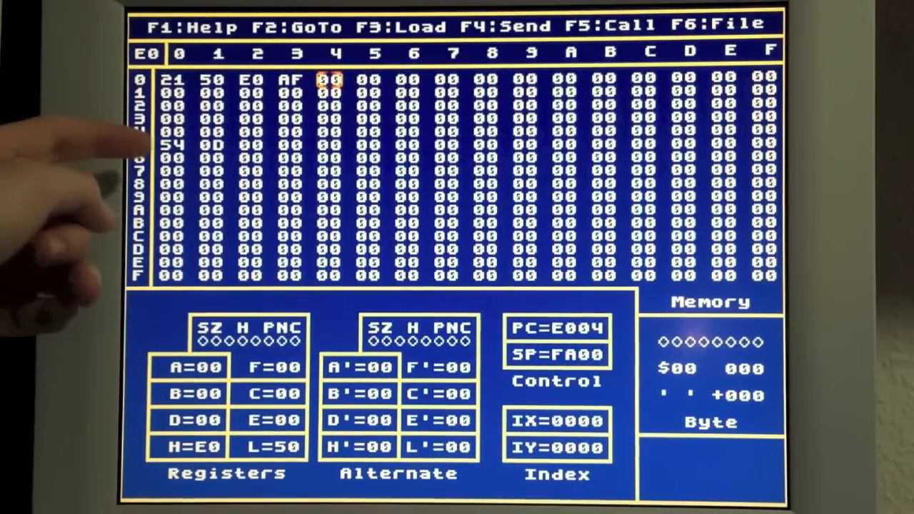
{"action": "mouse_move", "coordinate": [214, 429]}
{"action": "type", "text": " 86 23 86 32 60 E0 C9"}
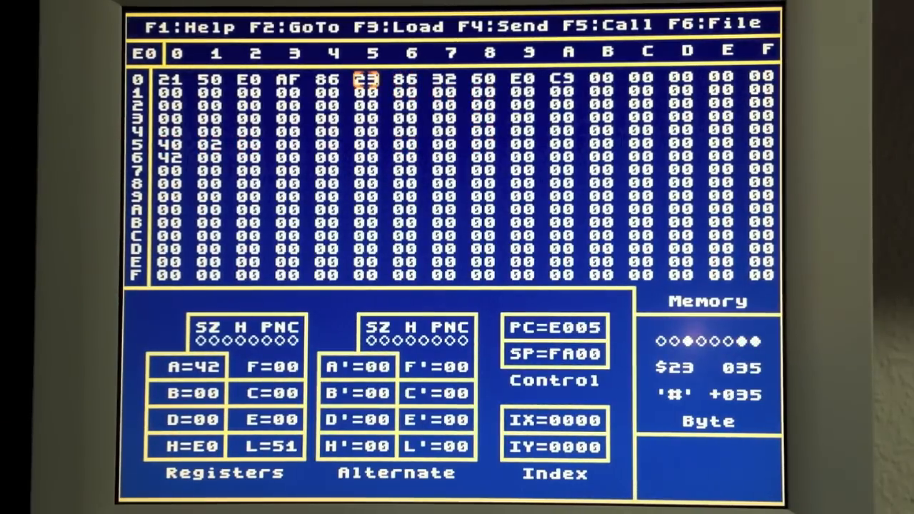
- Advance the edit position one cell right before running the adding program
{"action": "key", "text": "Right"}
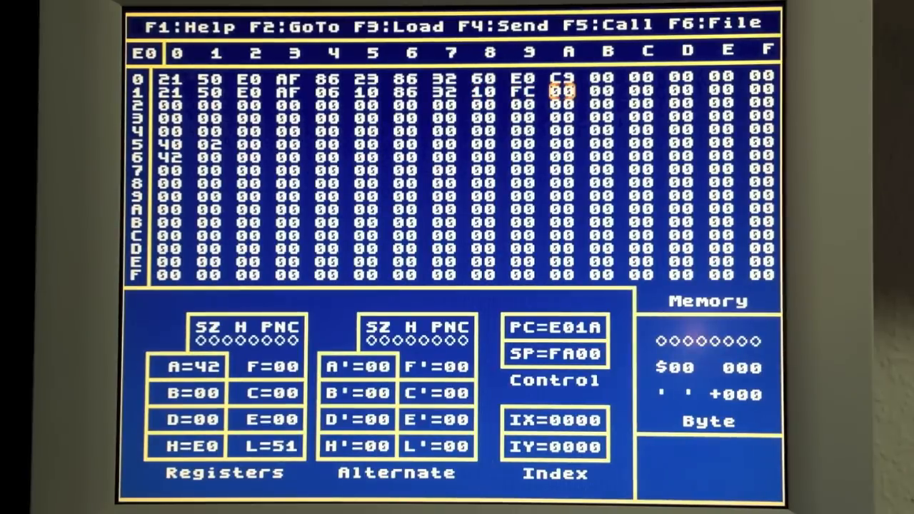
- Store 60 at address E01A as the result address byte of the DJNZ loop program
{"action": "type", "text": "60"}
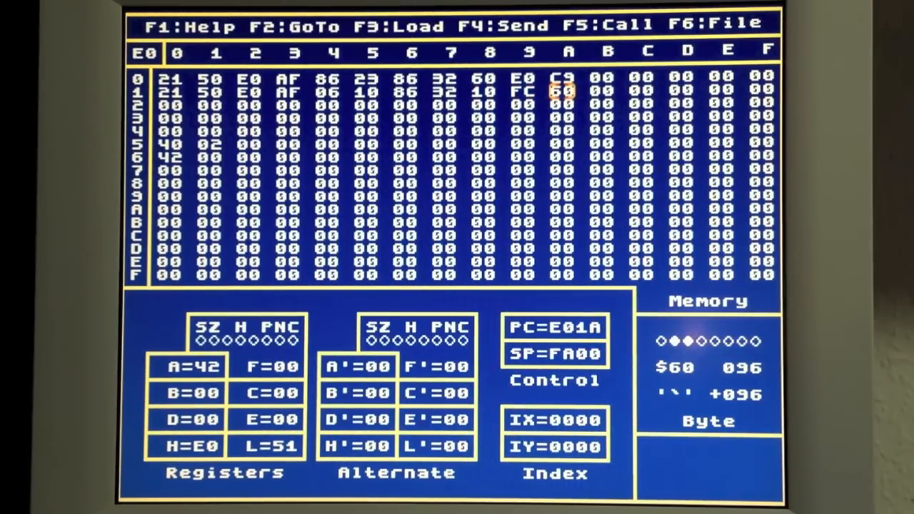